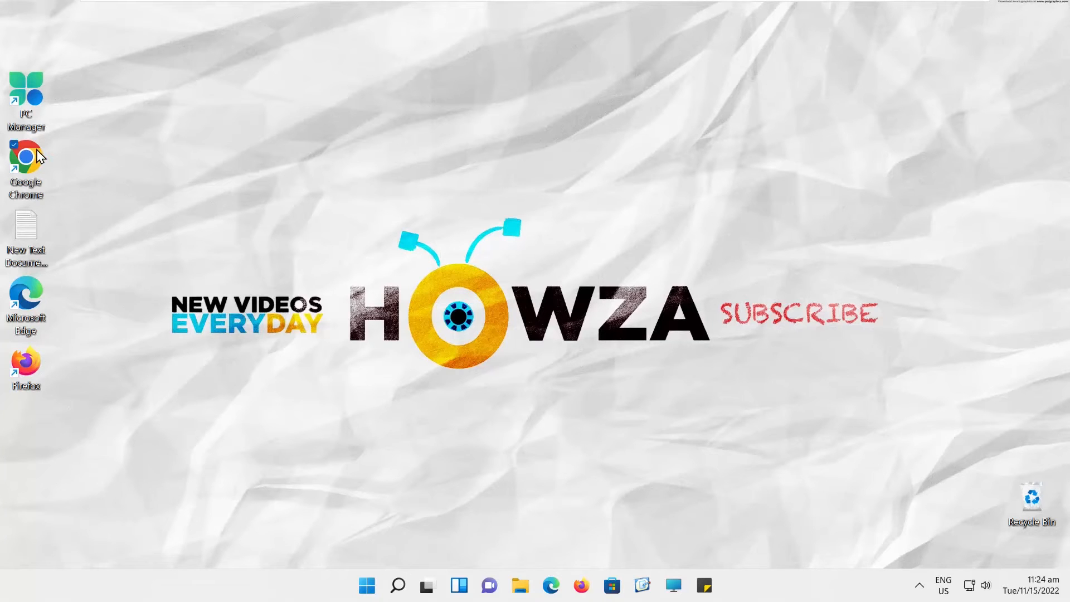
Launch Chrome from the desktop and go to Settings > Downloads showing the current location
{"action": "double_click", "coordinate": [26, 159]}
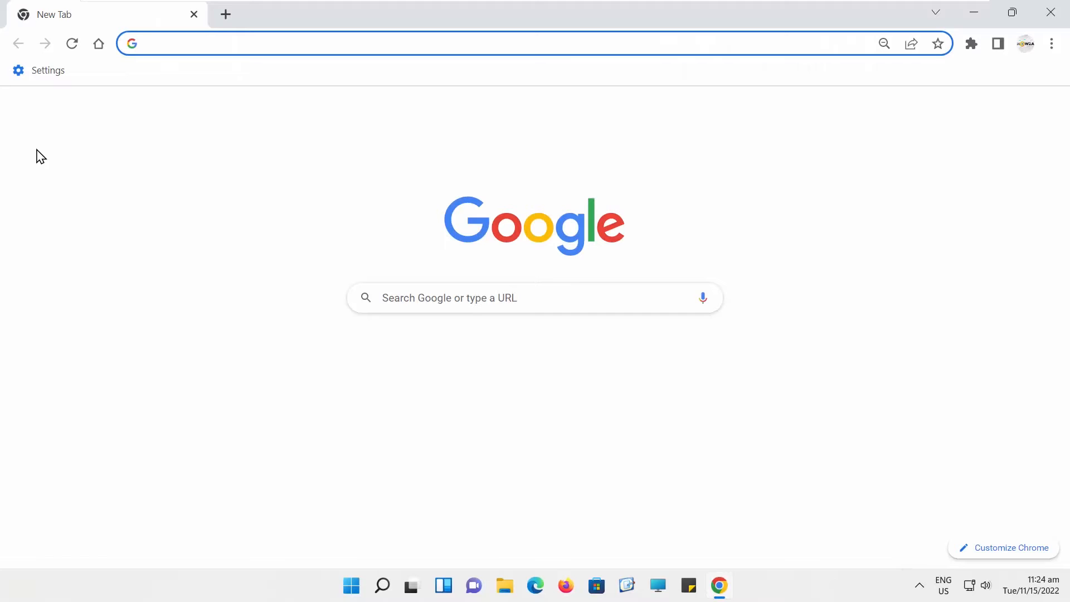
{"action": "left_click", "coordinate": [1051, 44]}
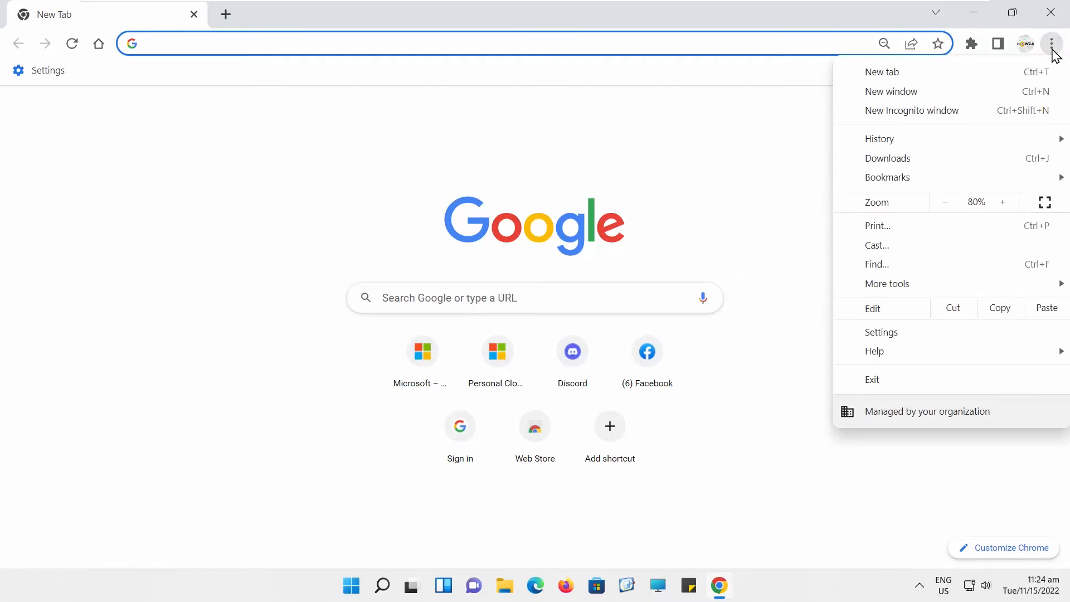
{"action": "left_click", "coordinate": [880, 332]}
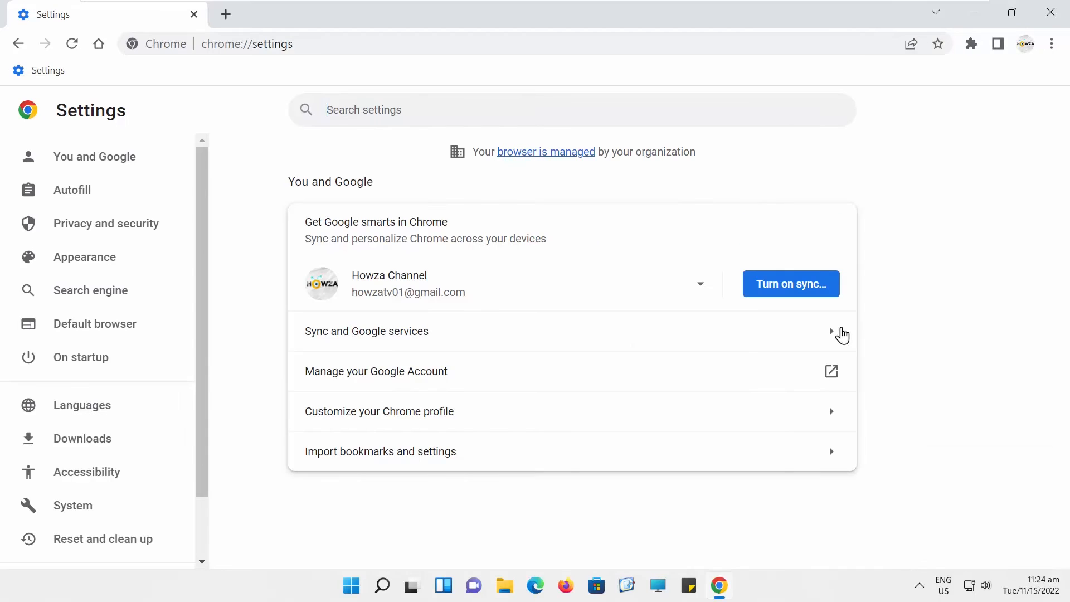
{"action": "left_click", "coordinate": [81, 439]}
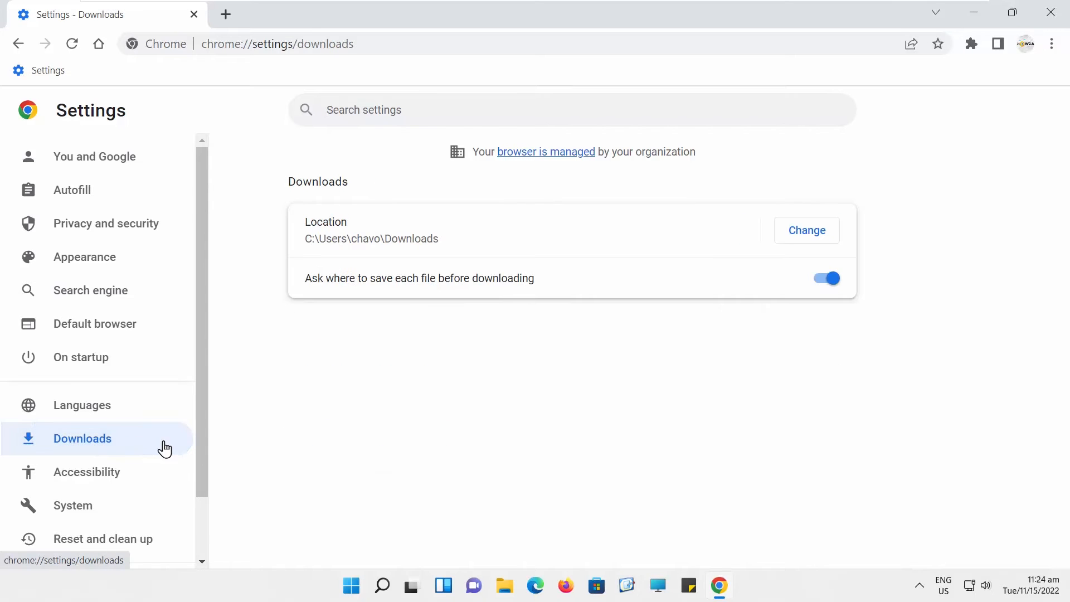
{"action": "mouse_move", "coordinate": [800, 245]}
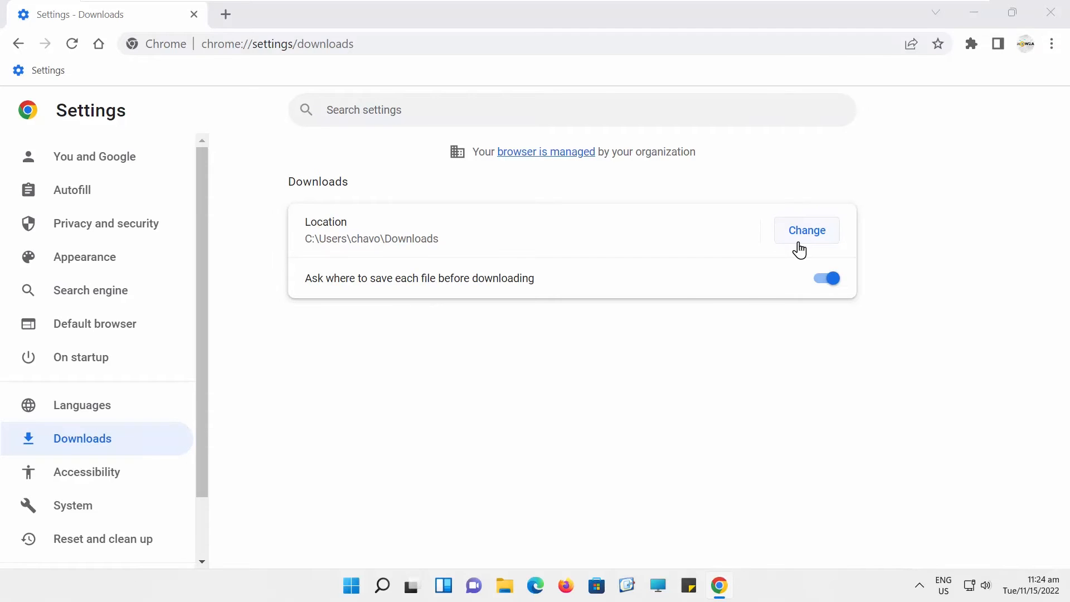
Set the download location to the Desktop folder, then reopen the folder picker
{"action": "left_click", "coordinate": [807, 229]}
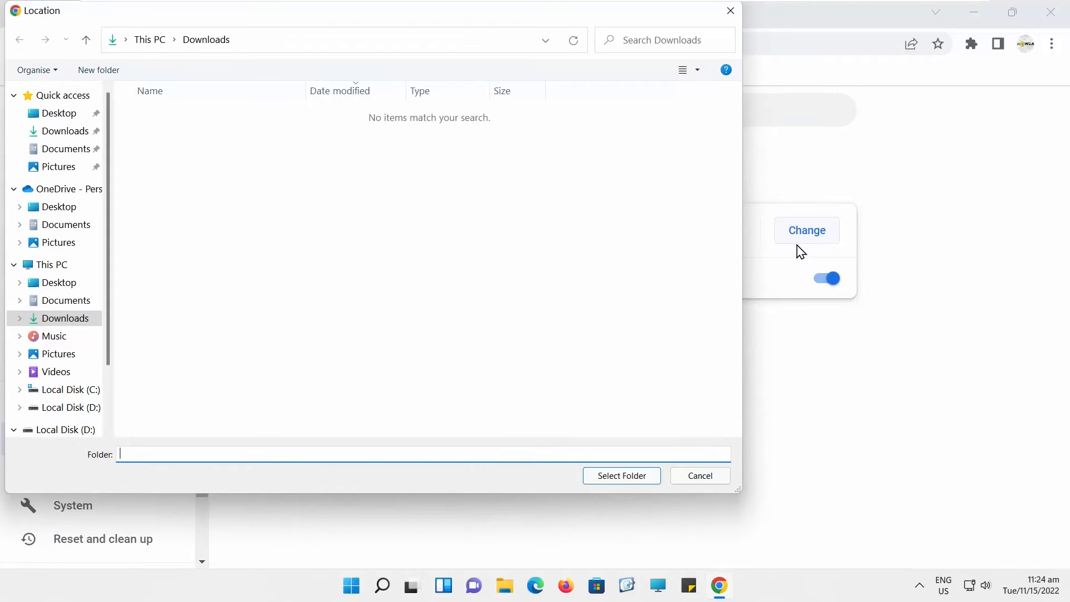
{"action": "left_click", "coordinate": [58, 283]}
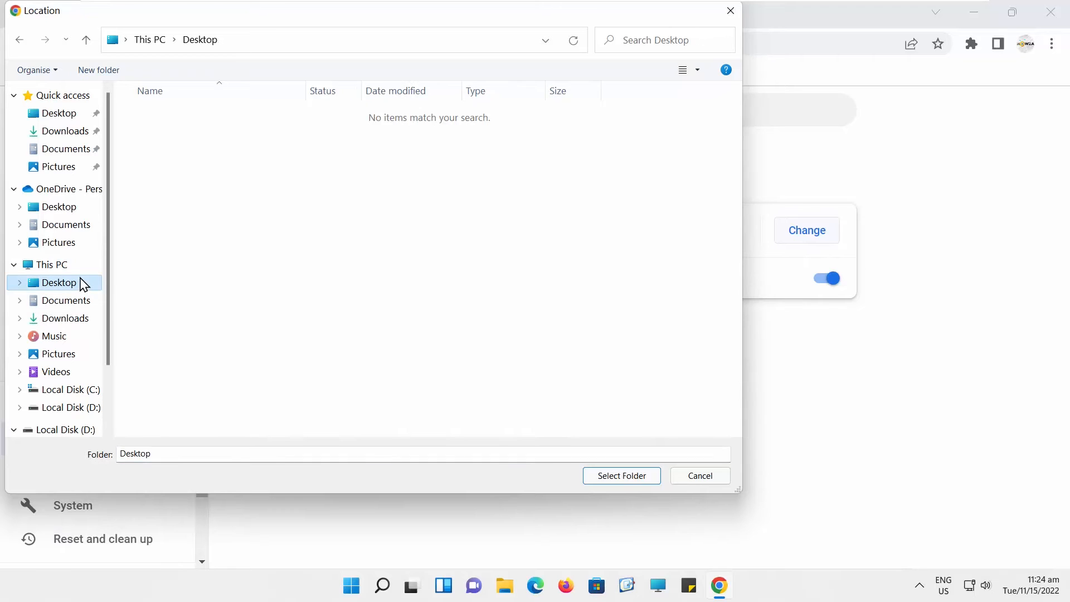
{"action": "mouse_move", "coordinate": [598, 475]}
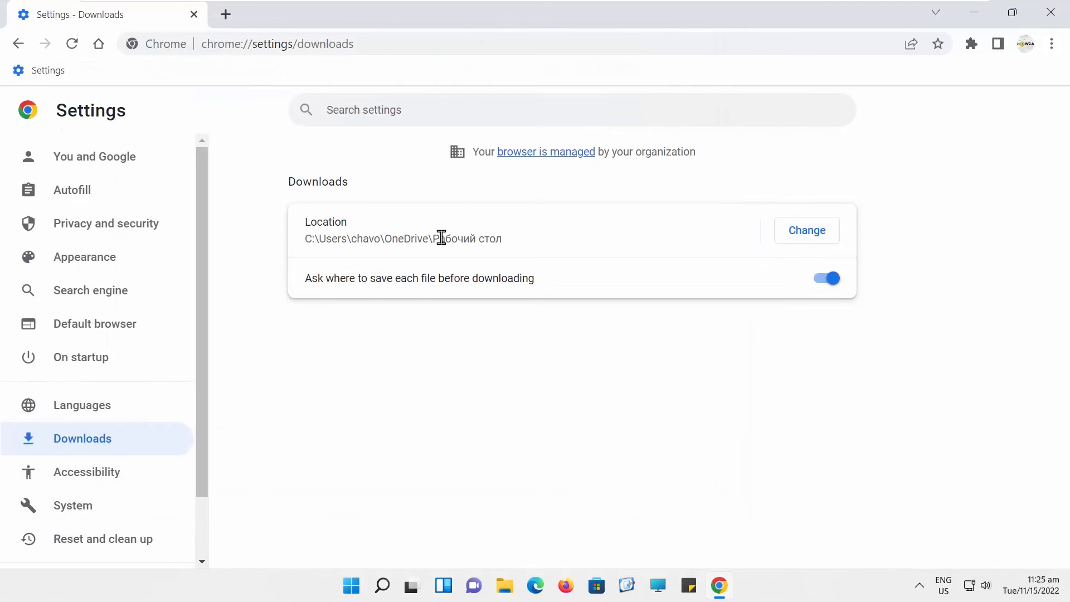
{"action": "left_click", "coordinate": [807, 229]}
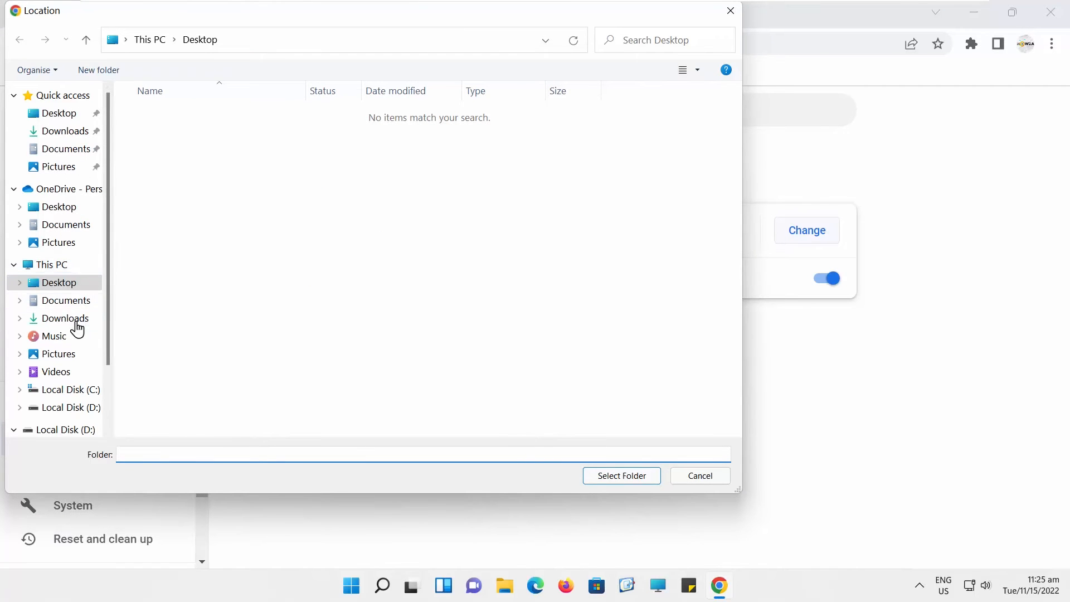
Select This PC > Documents as the new download folder and confirm it
{"action": "left_click", "coordinate": [58, 283]}
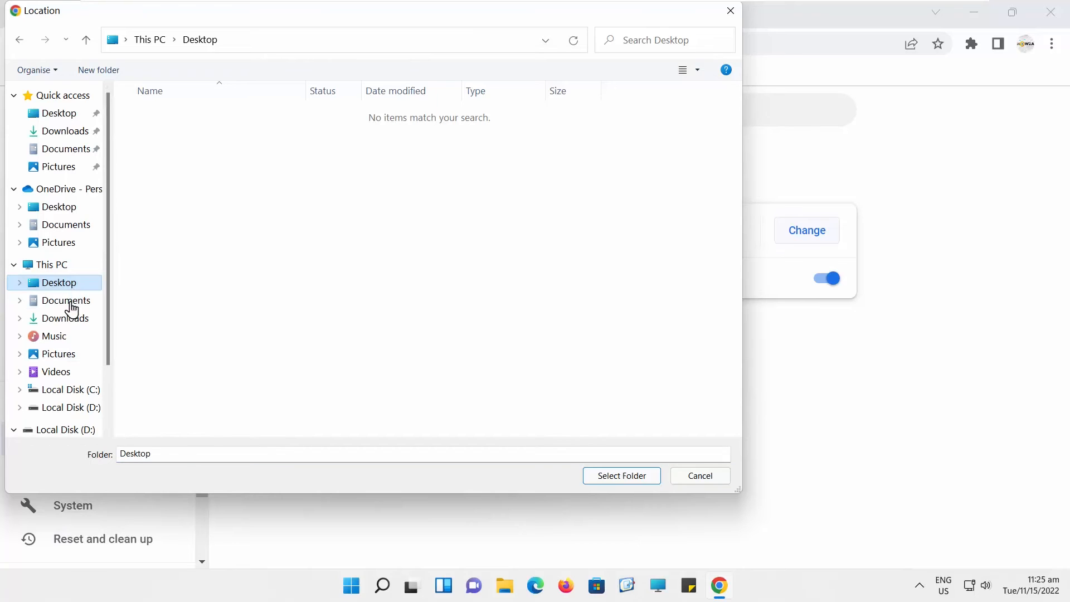
{"action": "left_click", "coordinate": [65, 301]}
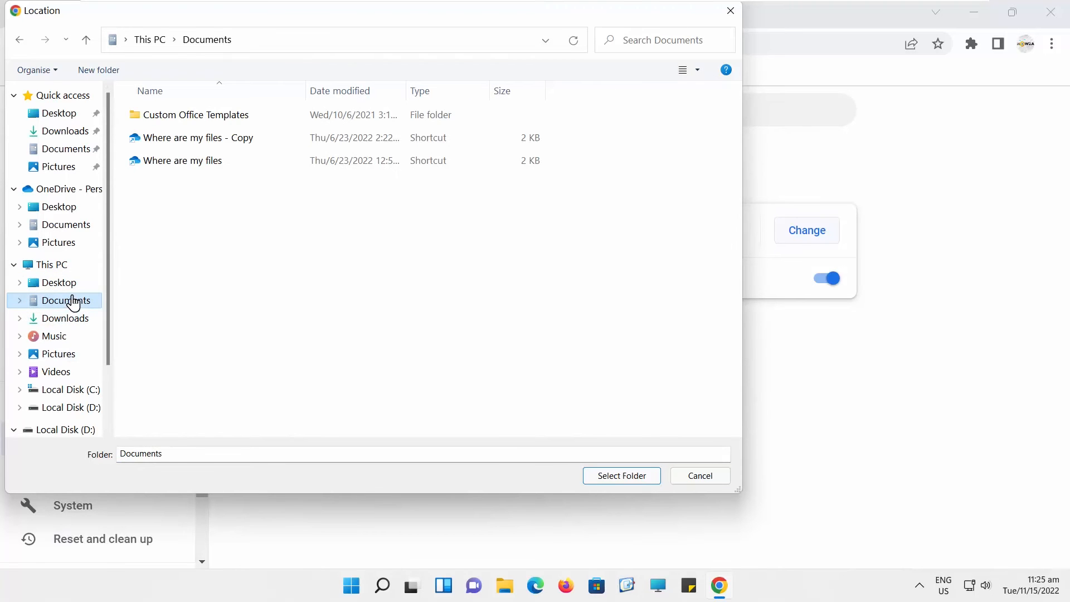
{"action": "left_click", "coordinate": [622, 475]}
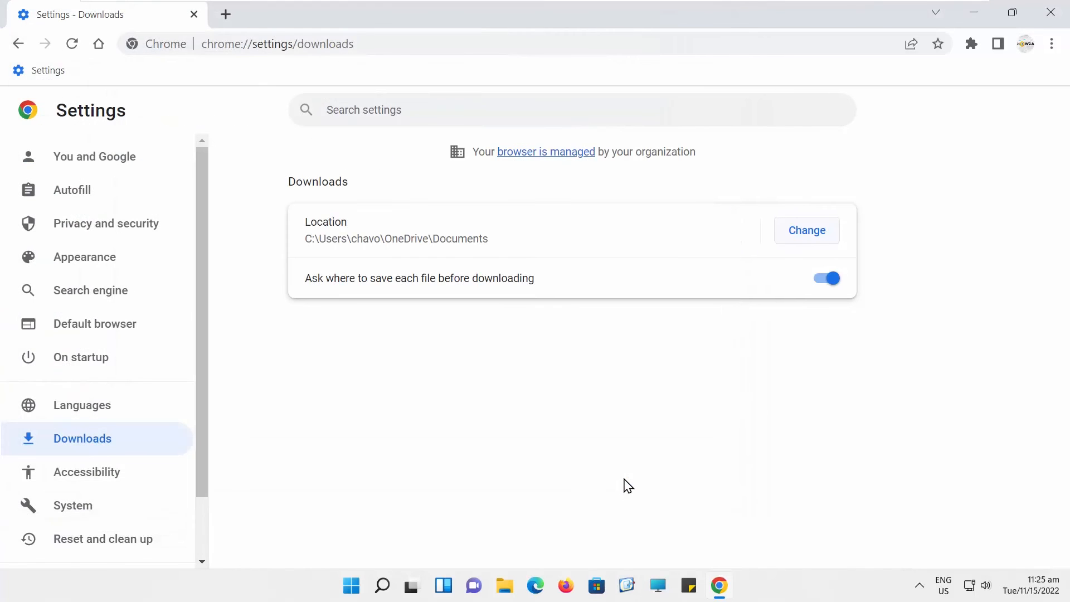